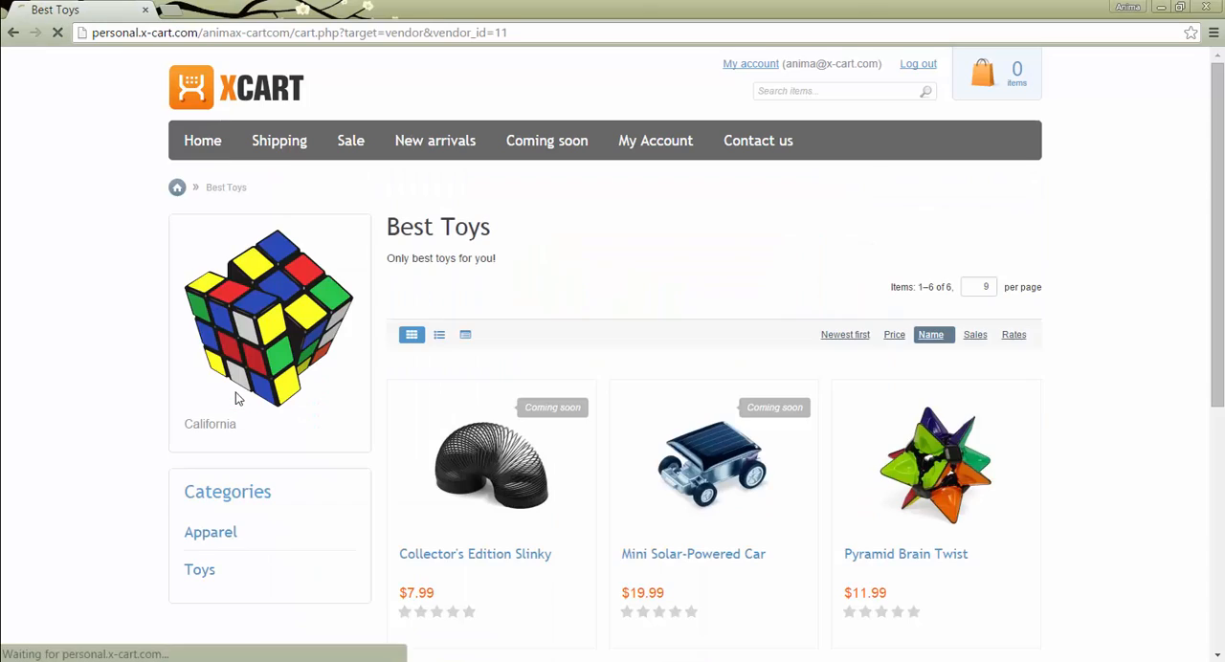
Browse the Best Toys vendor page, then open the Albert Einstein Action Figure product page
{"action": "left_click", "coordinate": [929, 334]}
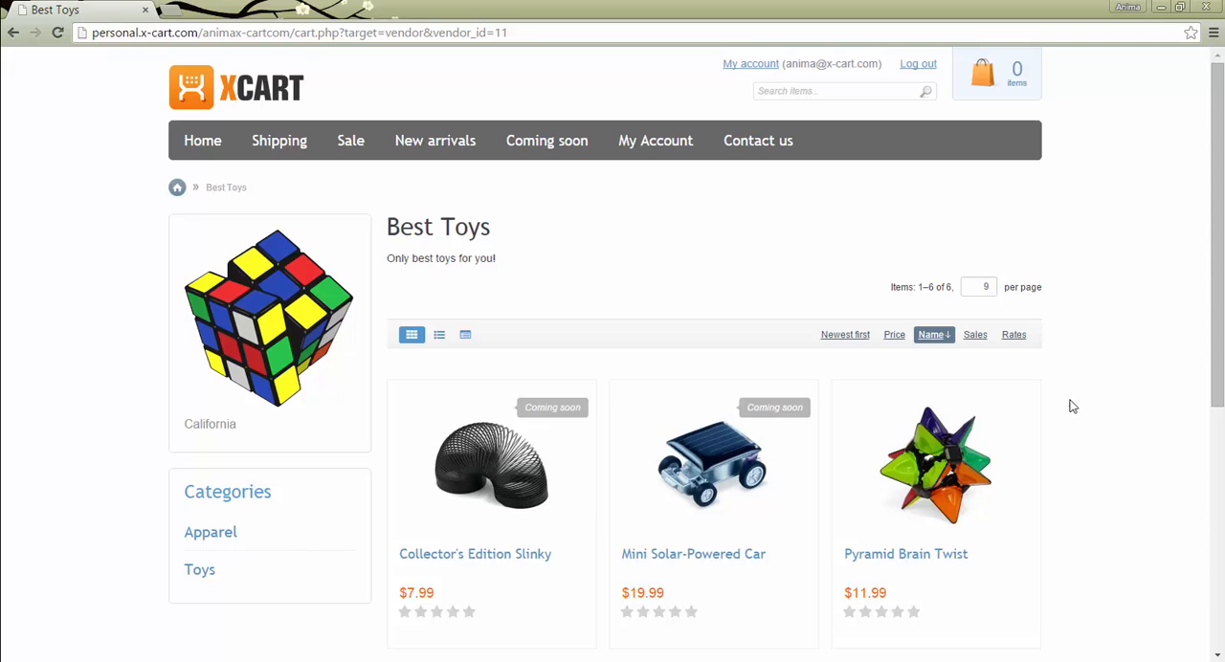
{"action": "scroll", "scroll_direction": "down", "scroll_amount": 3}
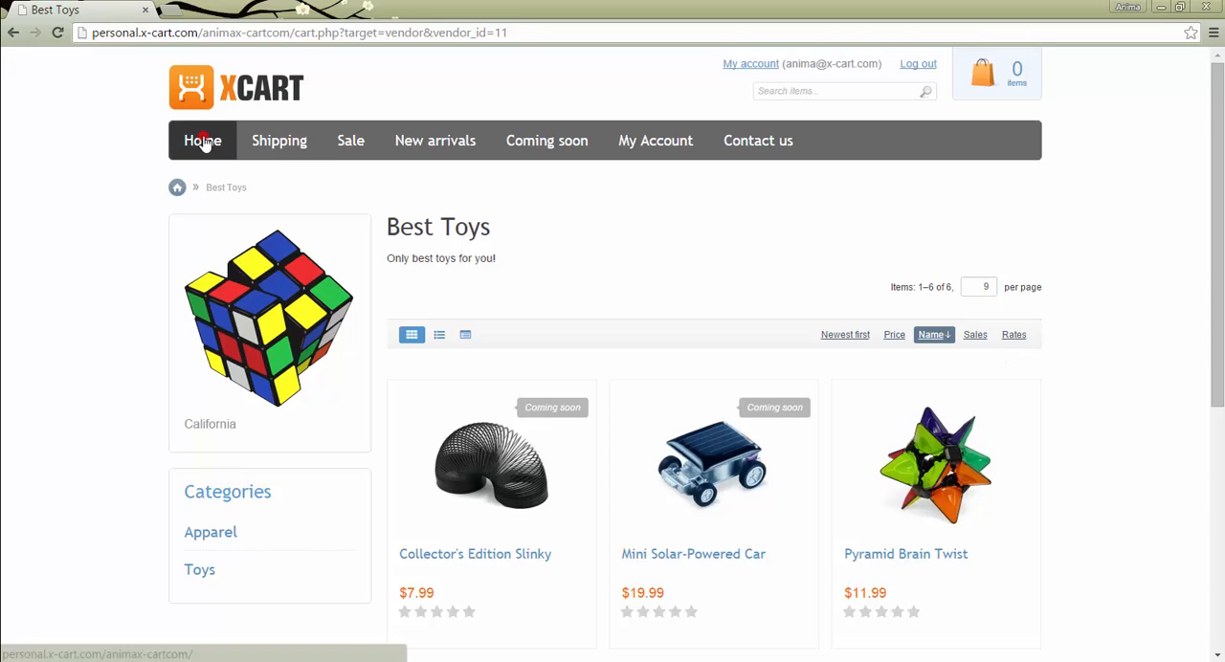
{"action": "left_click", "coordinate": [202, 141]}
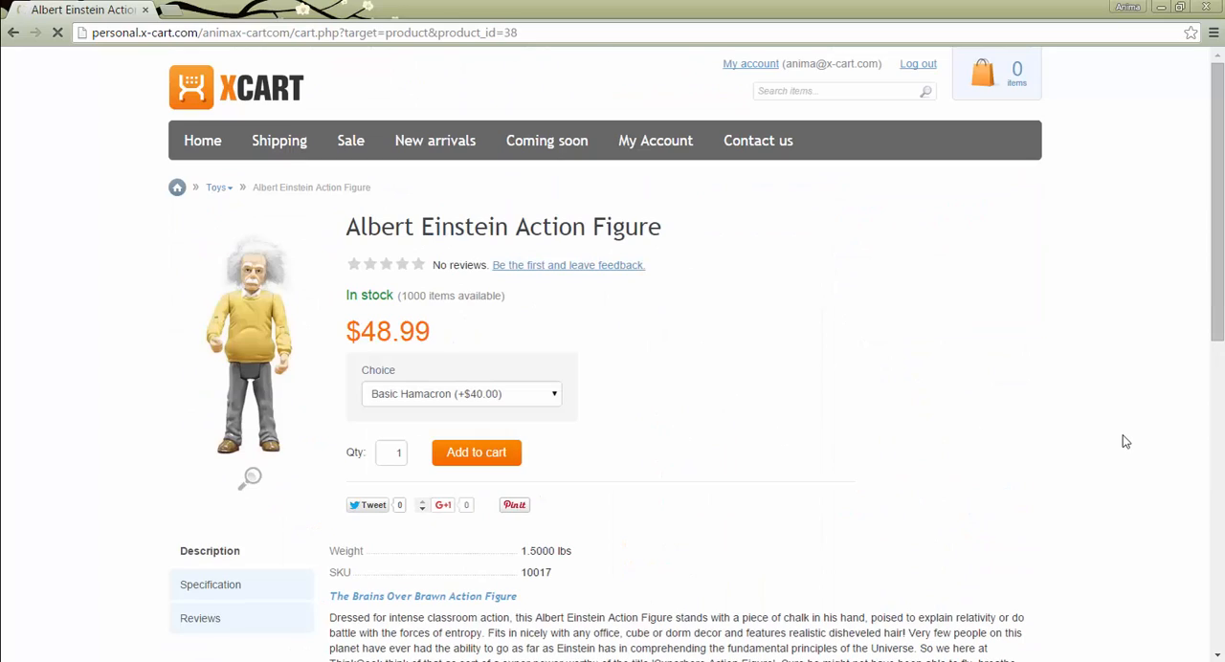
{"action": "left_click", "coordinate": [202, 141]}
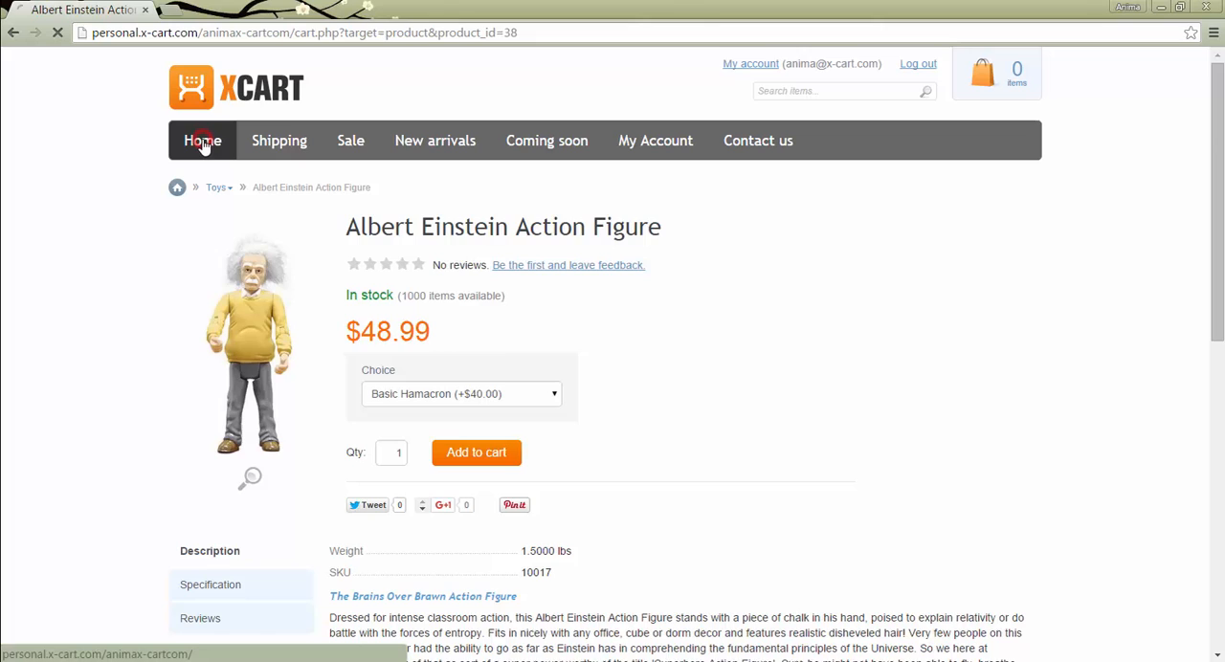
From Home, open the Toys category and filter its products to the Happy Kids vendor
{"action": "left_click", "coordinate": [202, 141]}
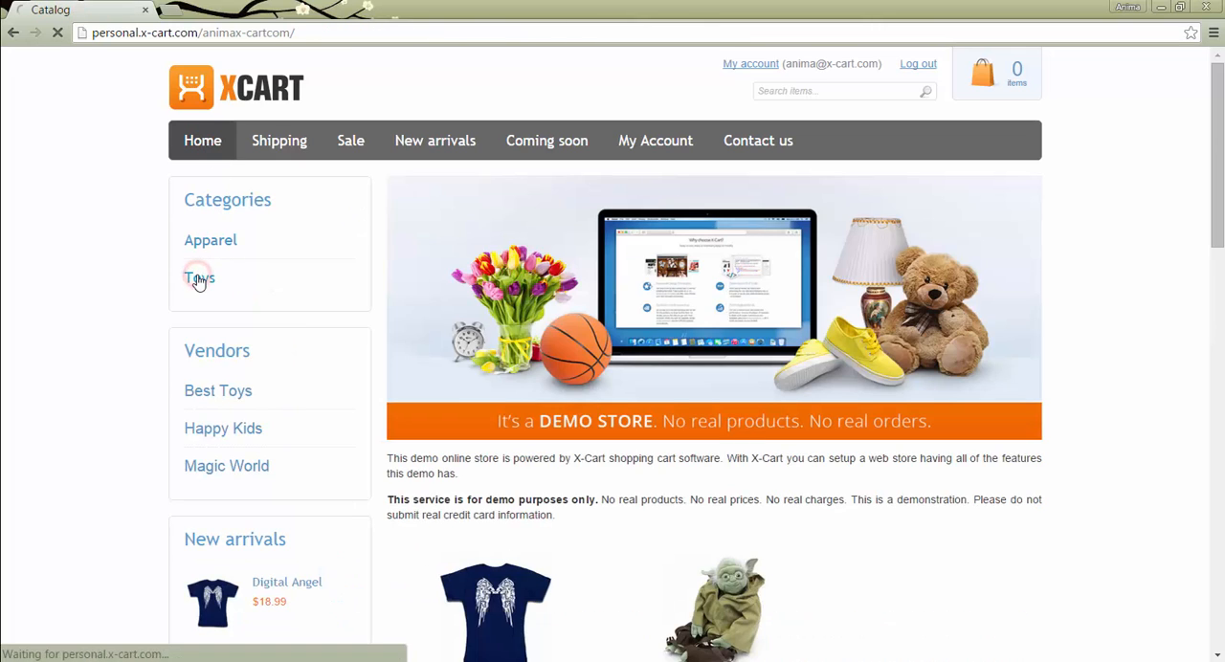
{"action": "left_click", "coordinate": [199, 277]}
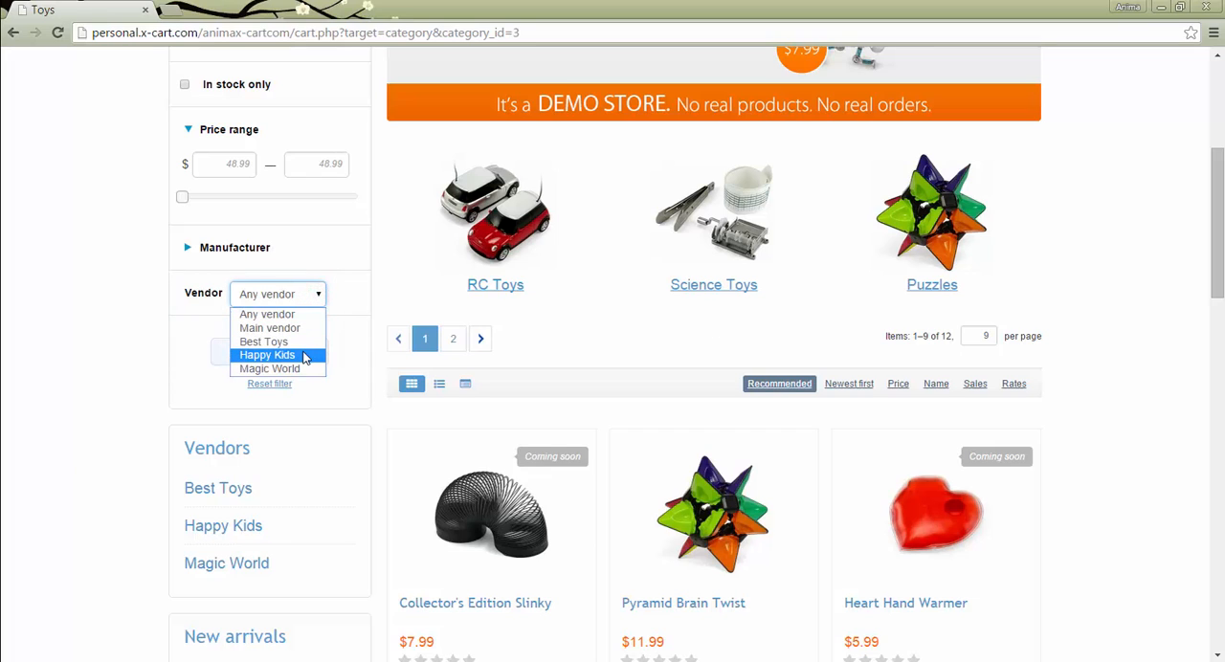
{"action": "left_click", "coordinate": [267, 355]}
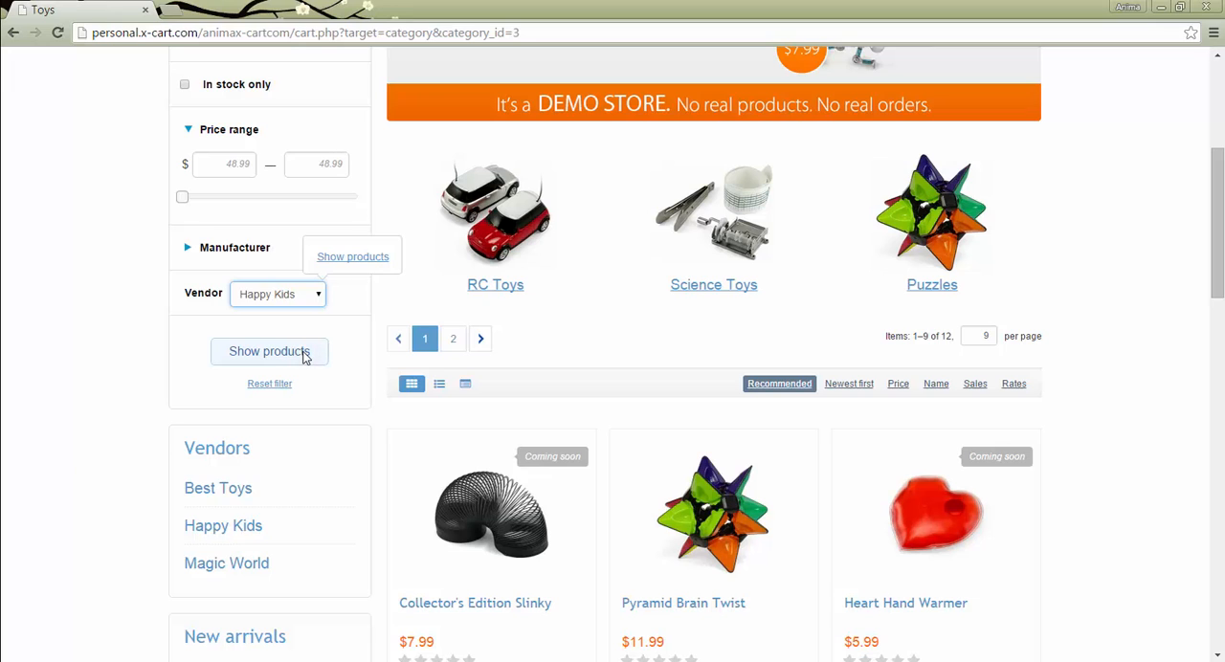
{"action": "left_click", "coordinate": [269, 351]}
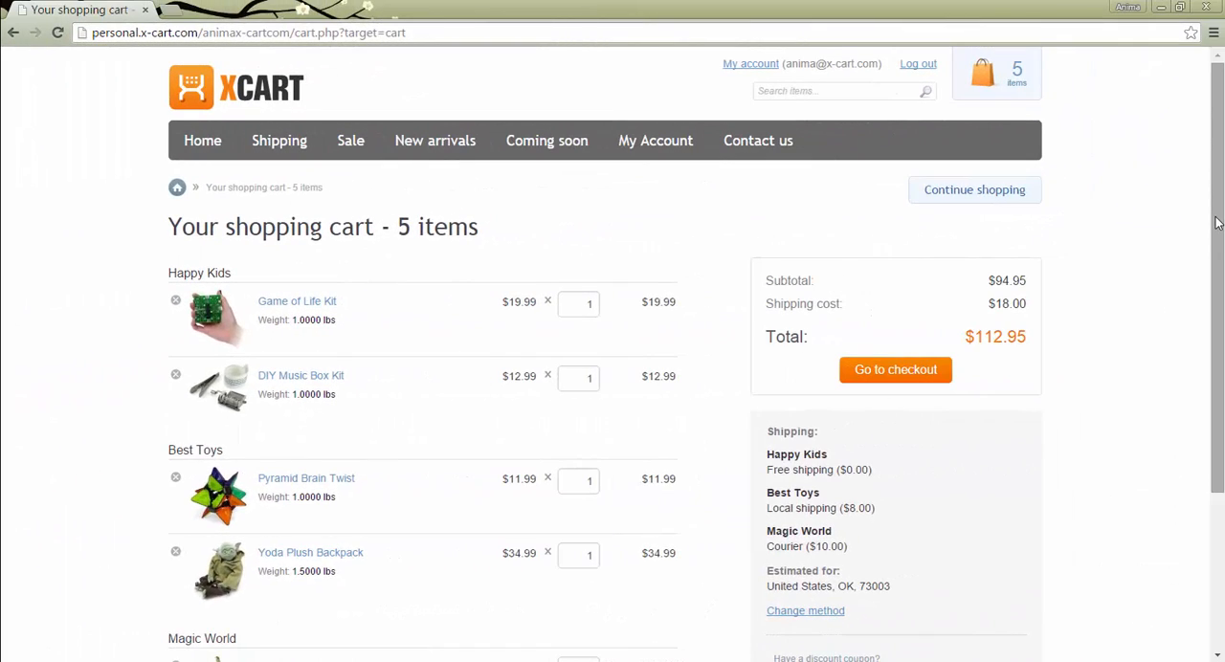
Review the five cart items grouped by vendor, including Magic World's Crystal Growing Kit, and start checkout
{"action": "scroll", "scroll_direction": "down", "scroll_amount": 3}
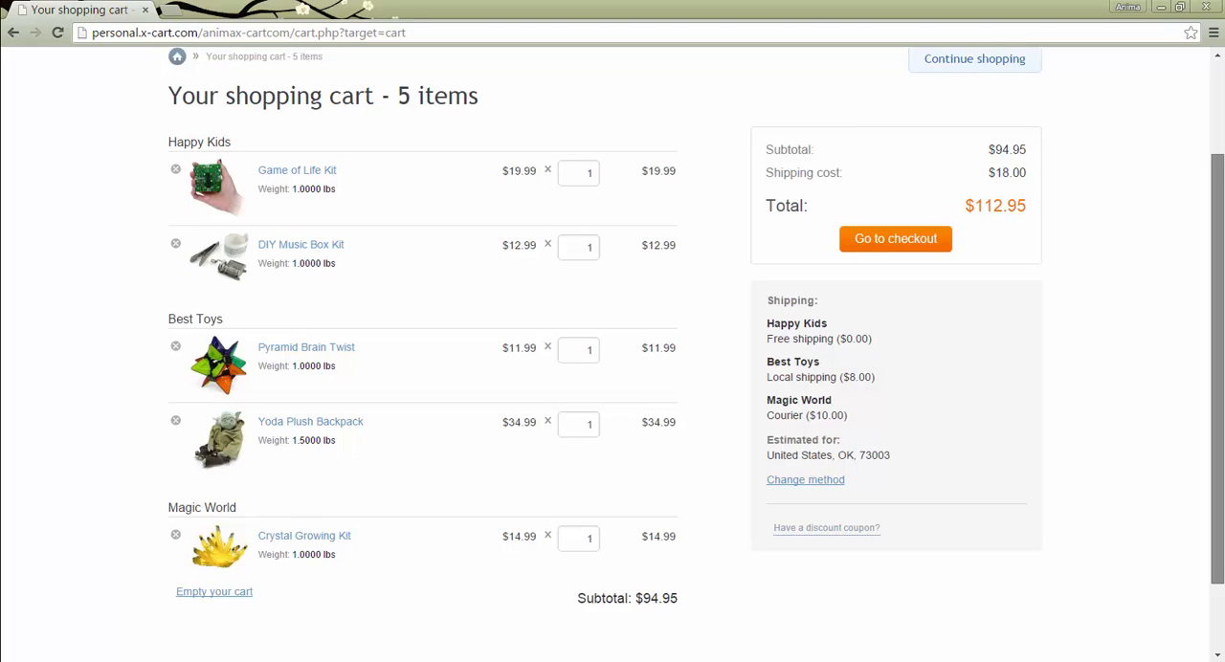
{"action": "scroll", "scroll_direction": "down", "scroll_amount": 3}
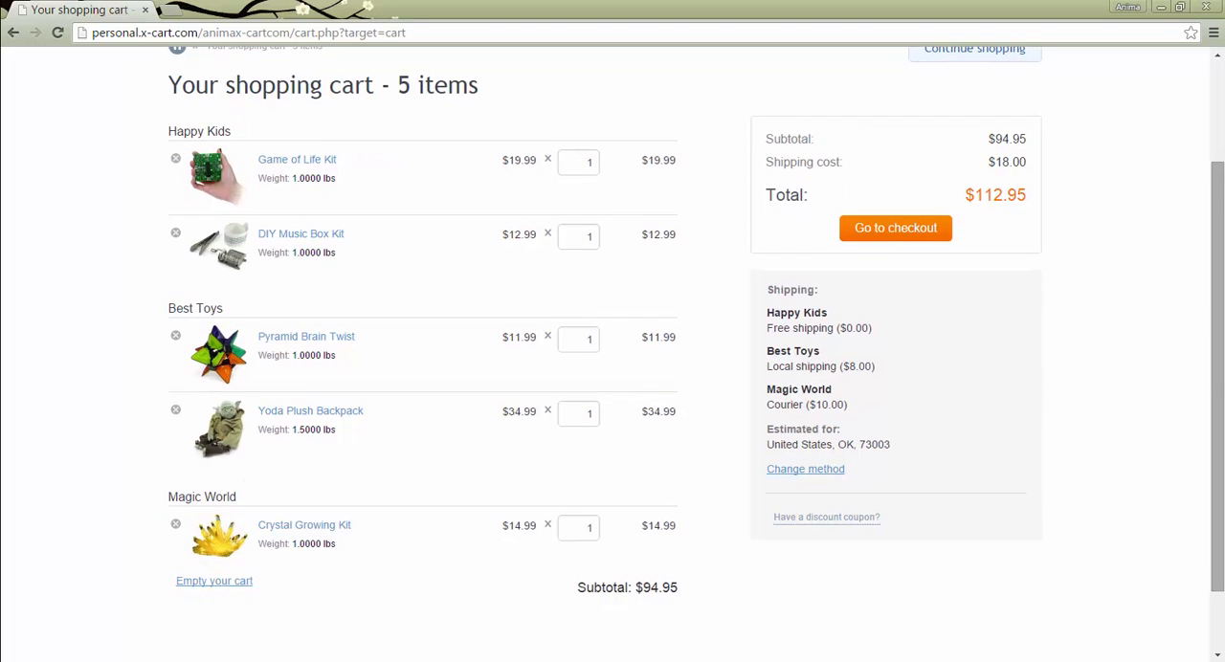
{"action": "left_click", "coordinate": [896, 227]}
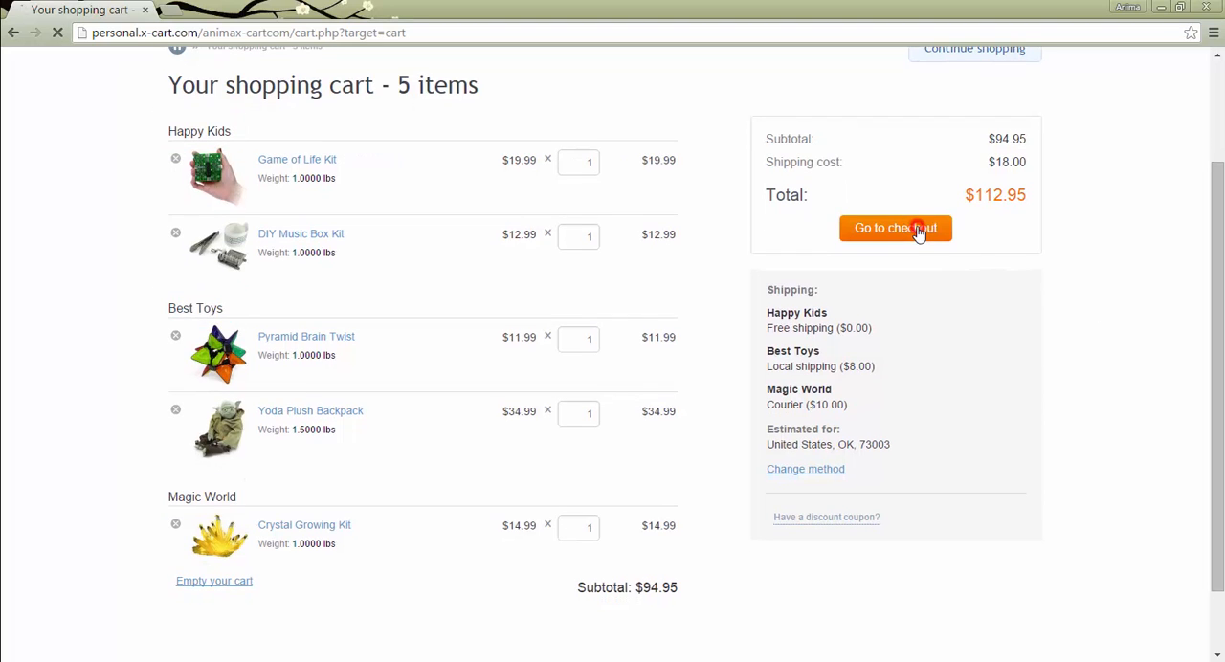
{"action": "left_click", "coordinate": [896, 228]}
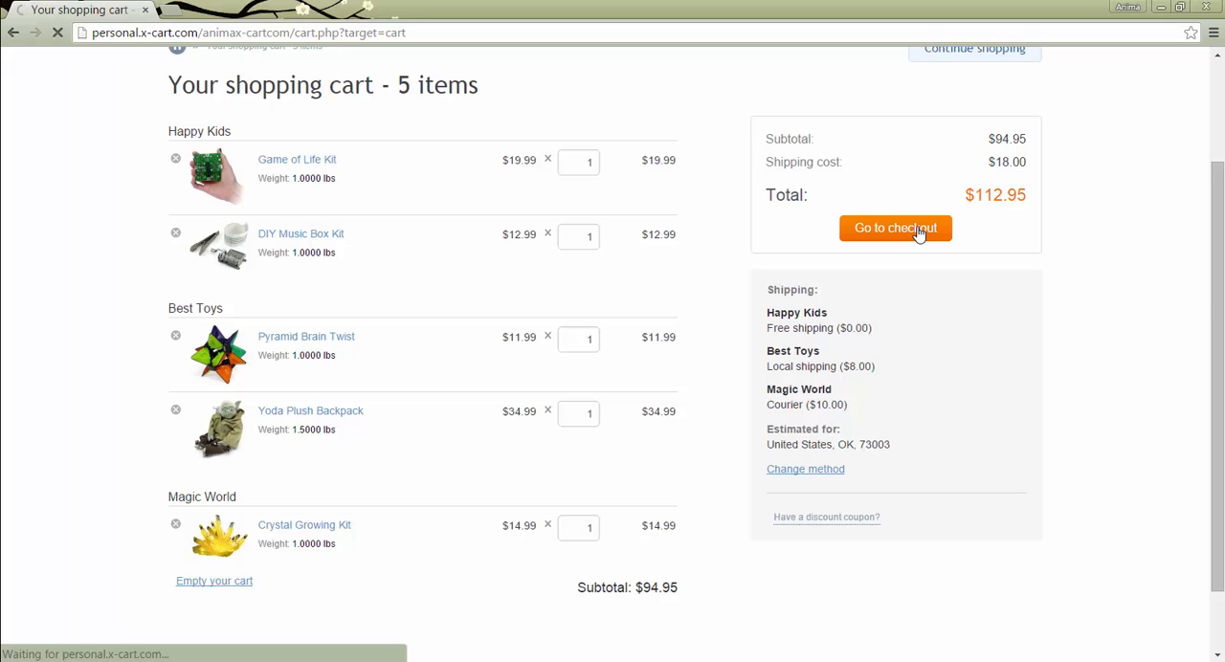
Review the shipping address, per-vendor delivery methods and X-Payments card details down to Place order
{"action": "left_click", "coordinate": [895, 228]}
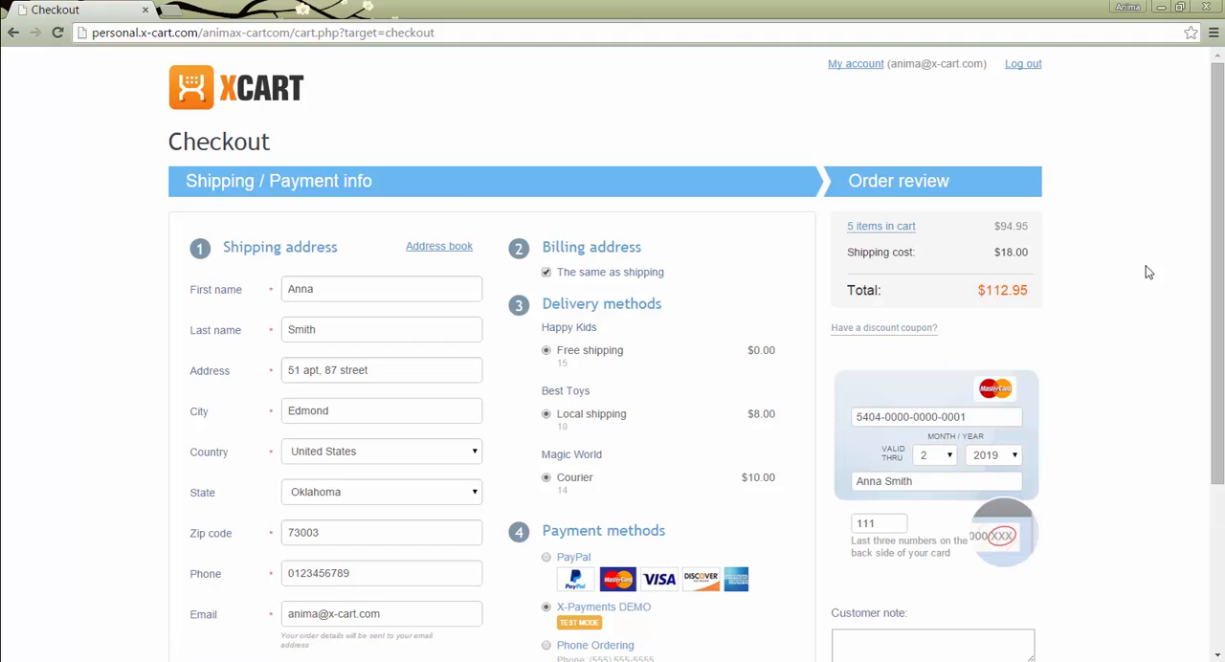
{"action": "scroll", "scroll_direction": "down", "scroll_amount": 3}
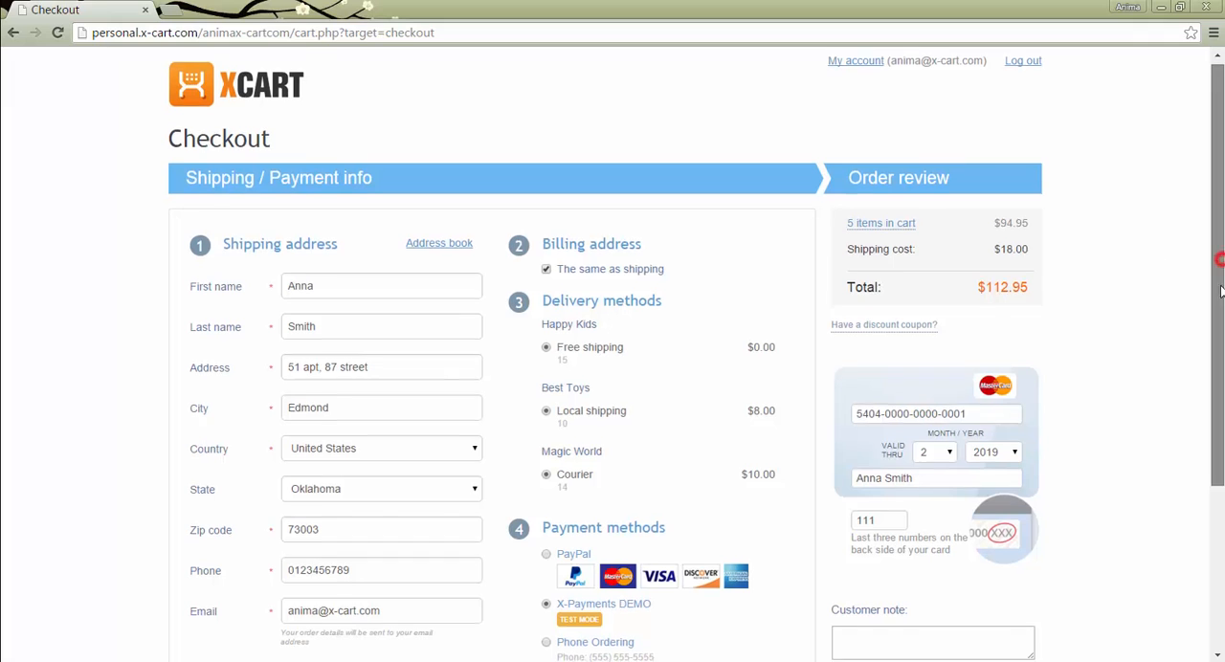
{"action": "scroll", "scroll_direction": "down", "scroll_amount": 3}
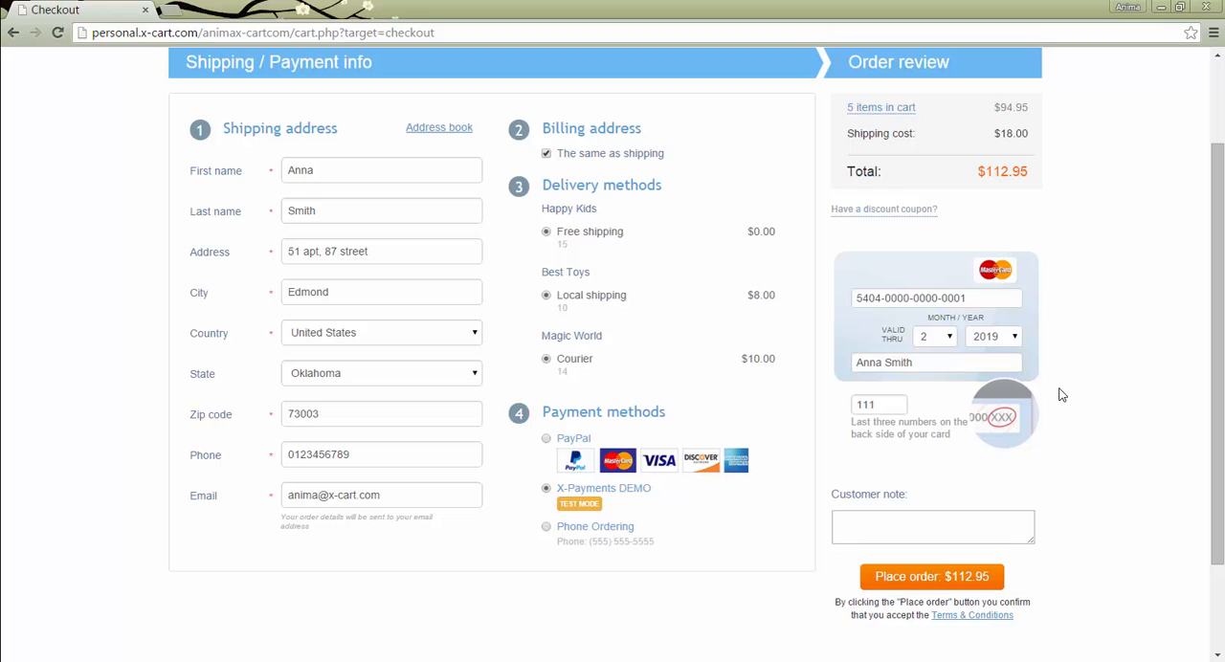
Place the $112.95 order and review Invoice #18 and Invoice #19 on the thank-you page
{"action": "left_click", "coordinate": [927, 576]}
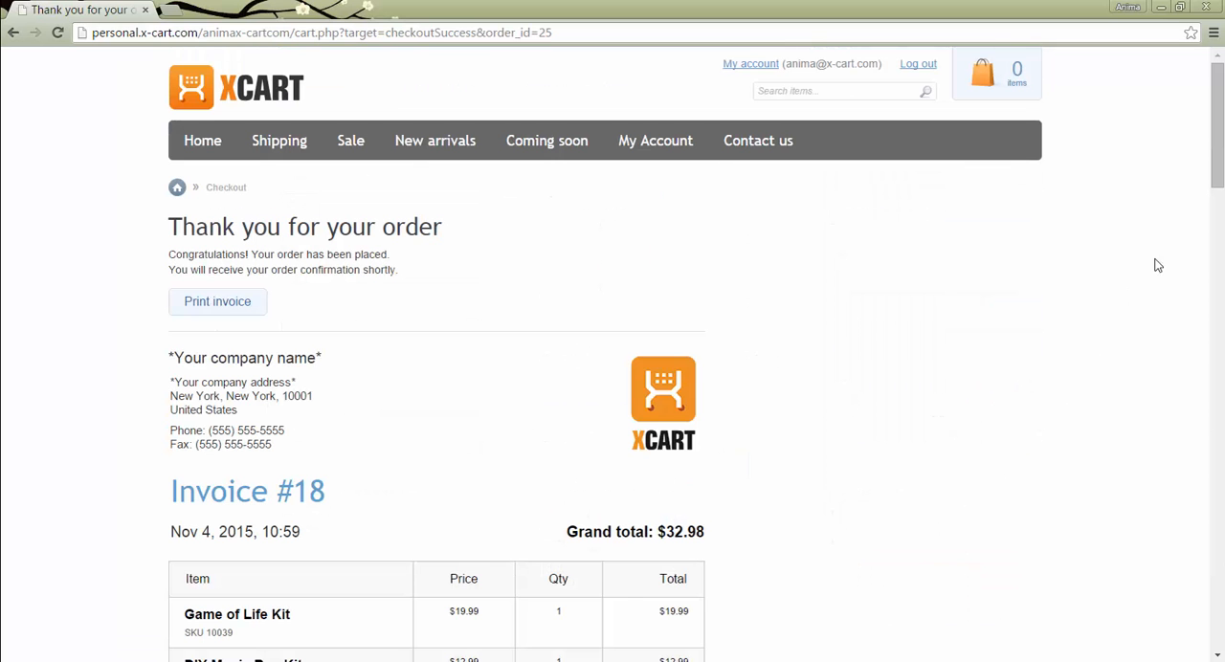
{"action": "scroll", "scroll_direction": "down", "scroll_amount": 3}
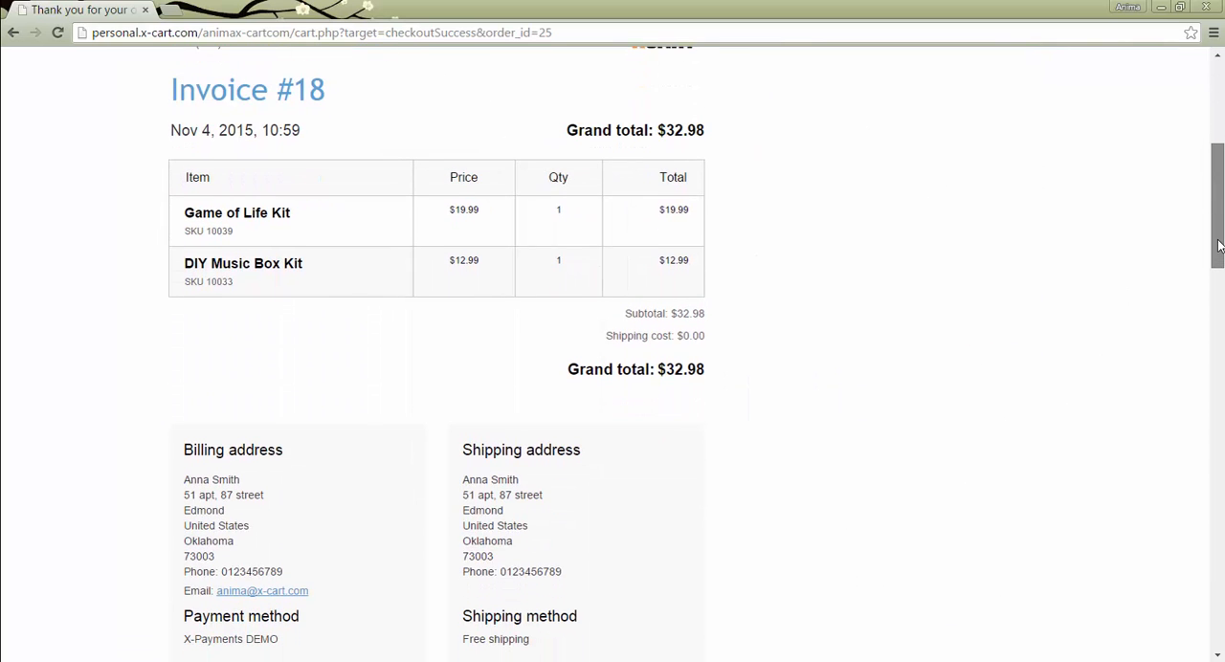
{"action": "scroll", "scroll_direction": "down", "scroll_amount": 3}
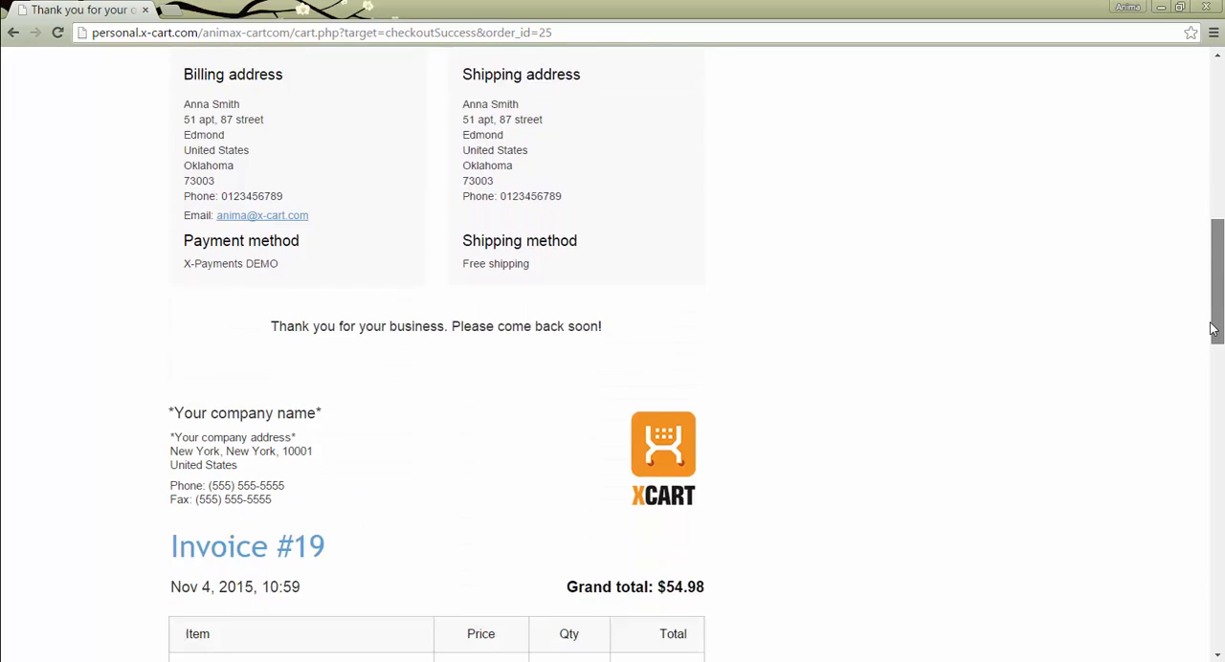
{"action": "scroll", "scroll_direction": "down", "scroll_amount": 3}
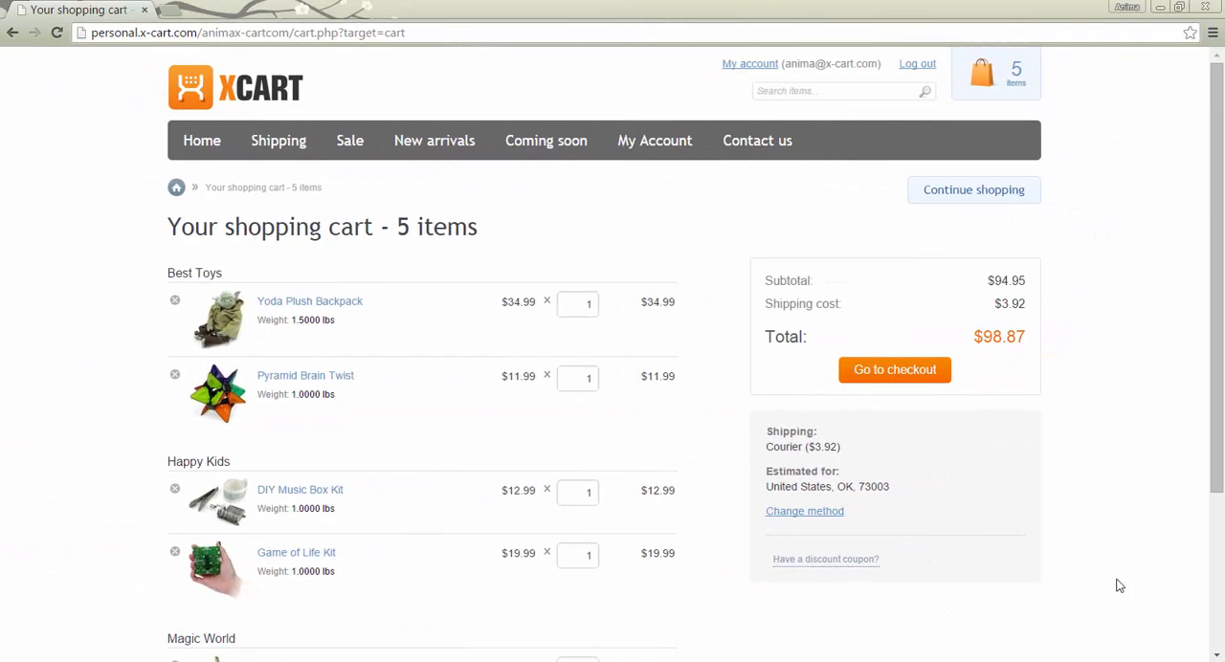
Check out the five items, place the $98.87 order, and review the combined Invoice #21
{"action": "left_click", "coordinate": [894, 370]}
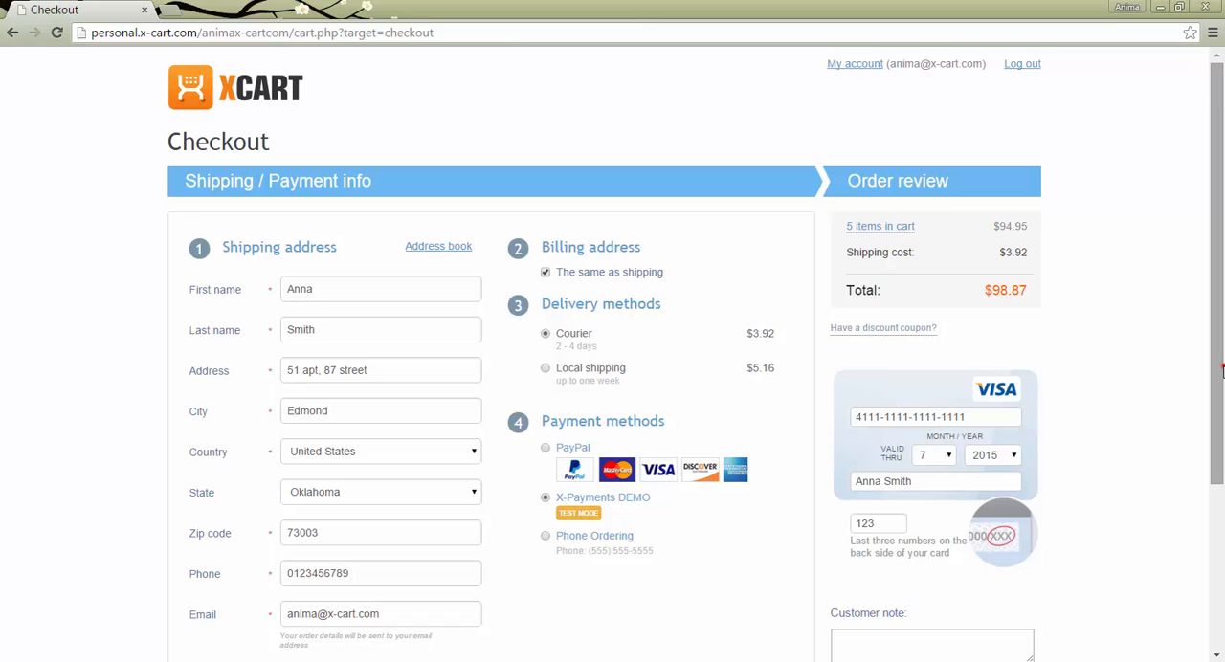
{"action": "scroll", "scroll_direction": "down", "scroll_amount": 3}
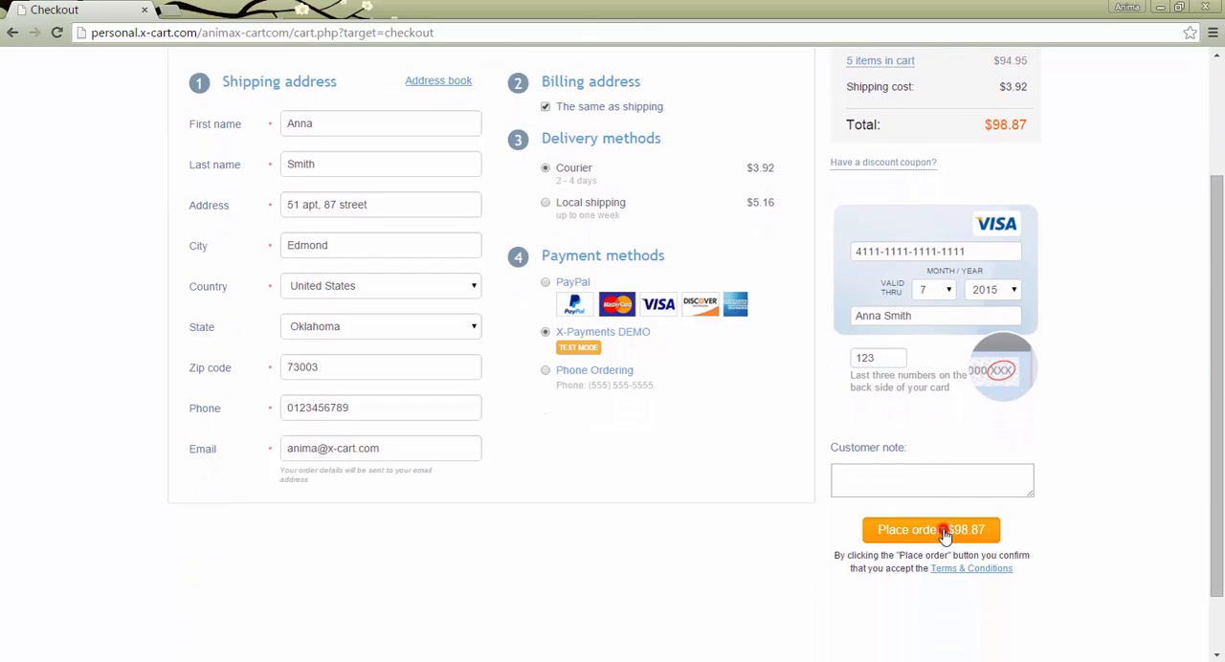
{"action": "left_click", "coordinate": [930, 530]}
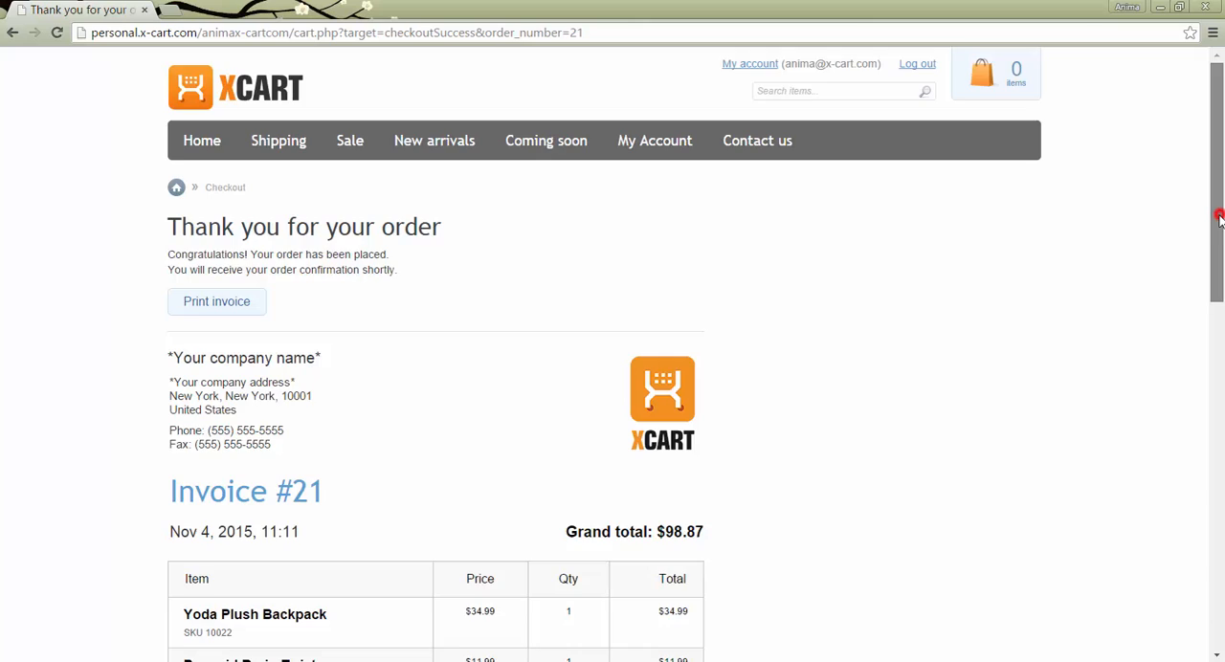
{"action": "scroll", "scroll_direction": "down", "scroll_amount": 3}
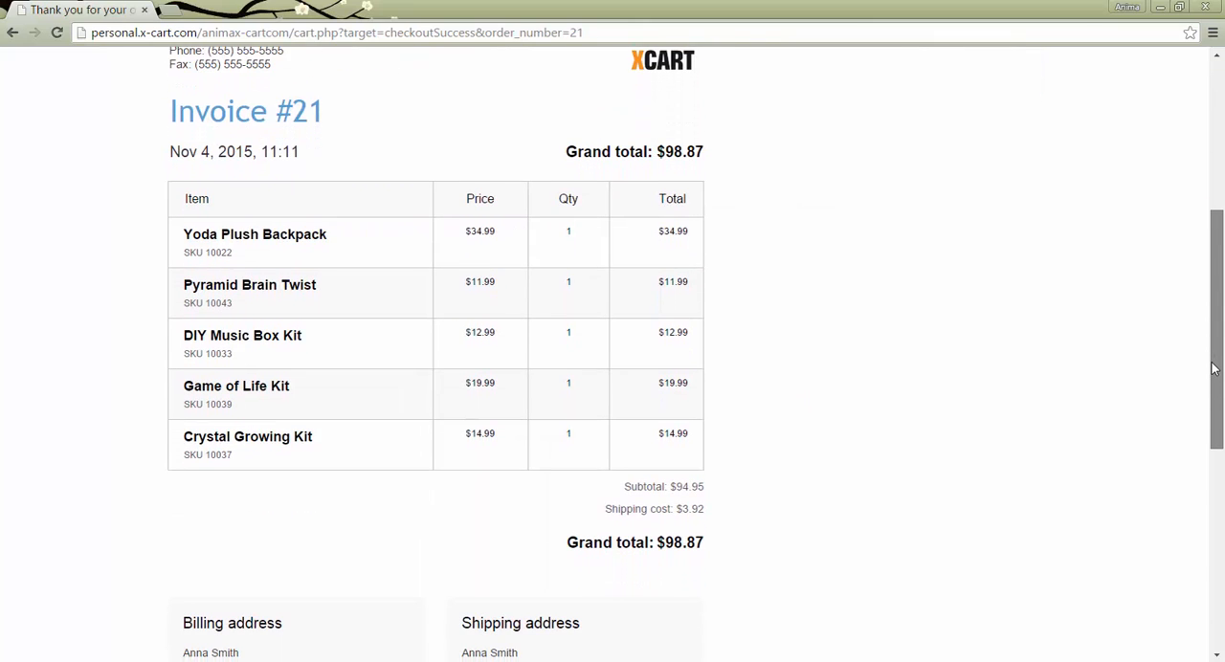